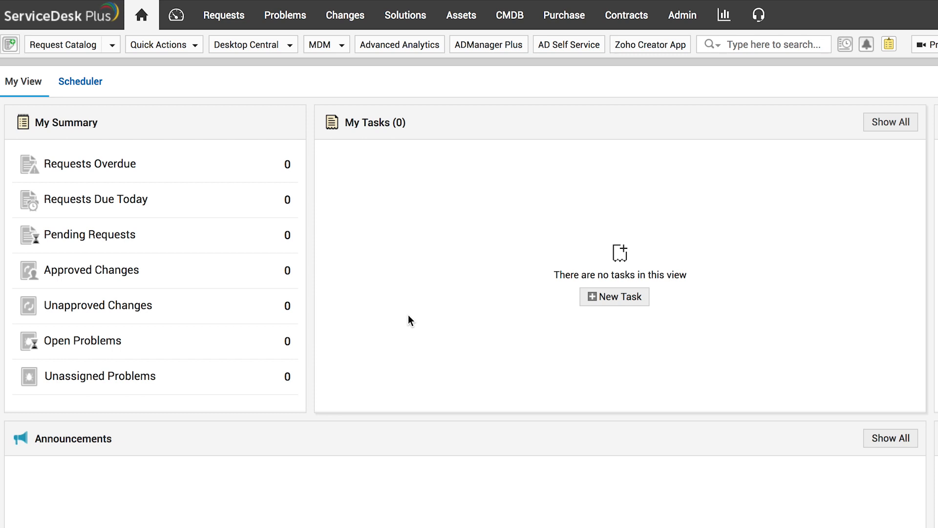
Step: Add an announcement that network computers will be down from 9.00 PM to 6.00, and pick its end date
{"action": "scroll", "scroll_direction": "down", "scroll_amount": 3}
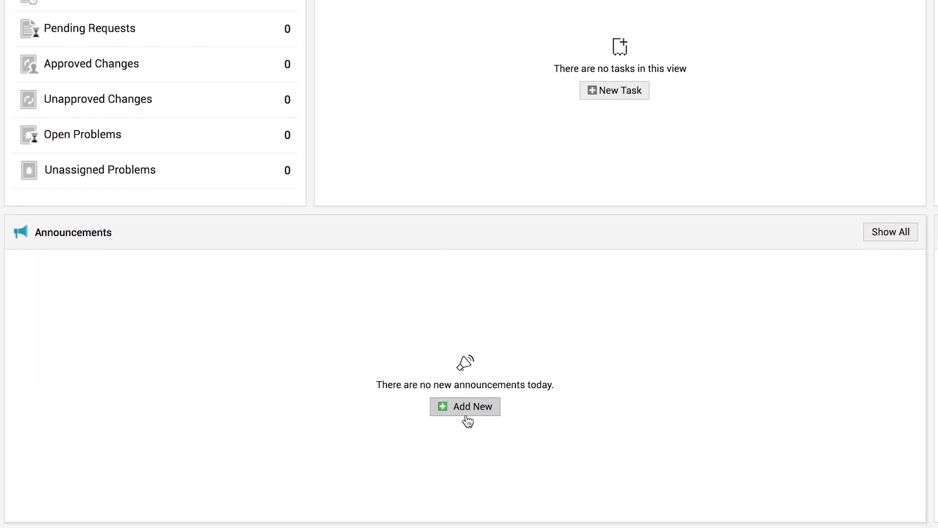
{"action": "mouse_move", "coordinate": [464, 406]}
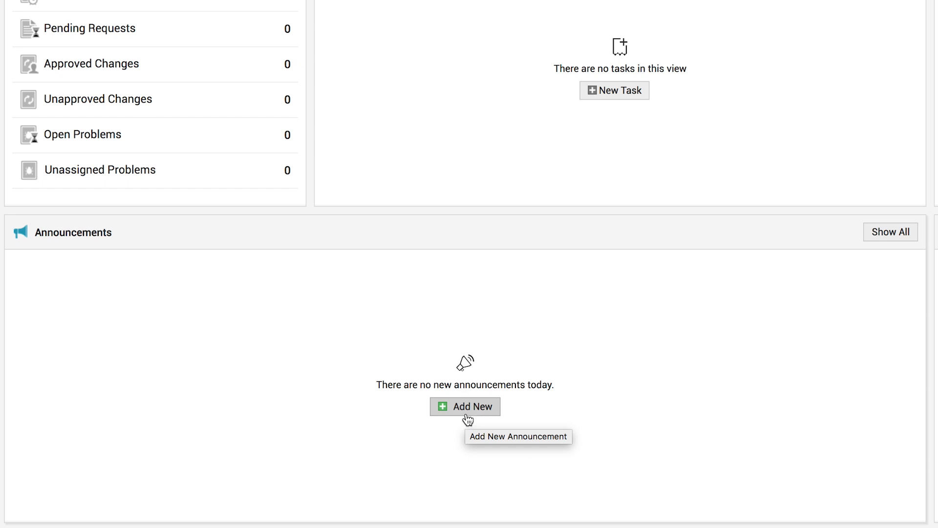
{"action": "left_click", "coordinate": [465, 406]}
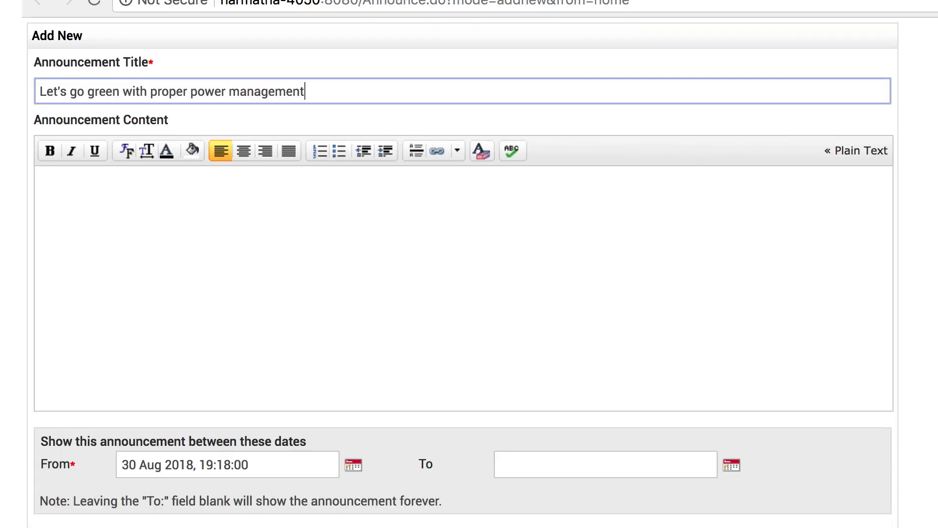
{"action": "type", "text": "It is to notify you that all the network computers will be down from 9.00 PM to 6.00 AM henceforth to optimize and cut-down unwanted production costs."}
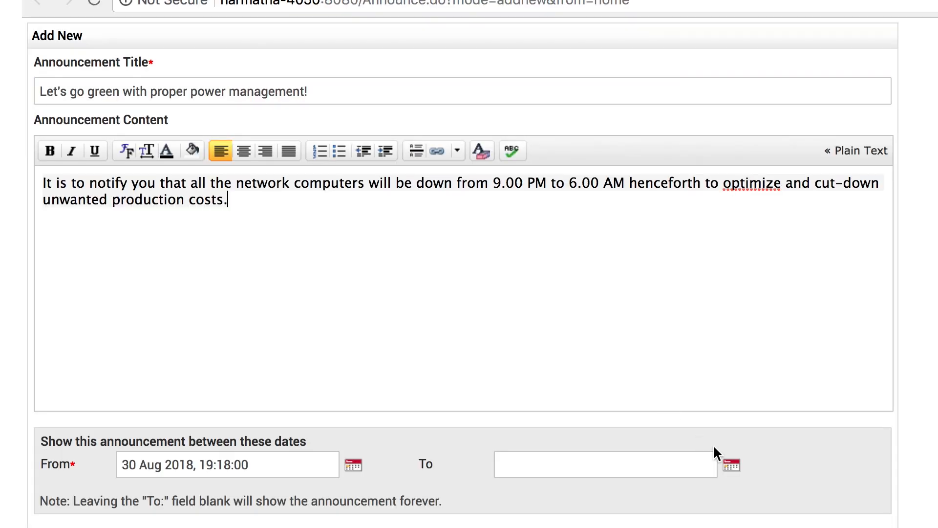
{"action": "left_click", "coordinate": [730, 464]}
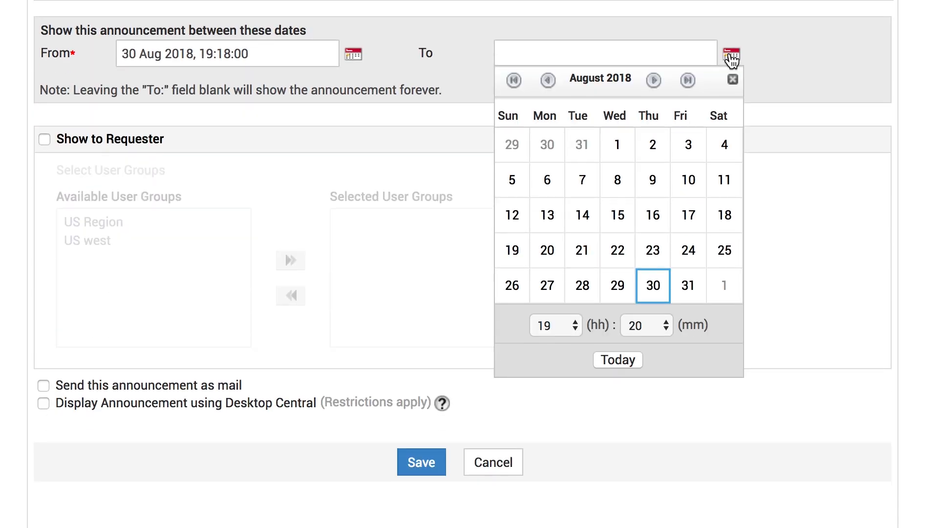
{"action": "mouse_move", "coordinate": [714, 297]}
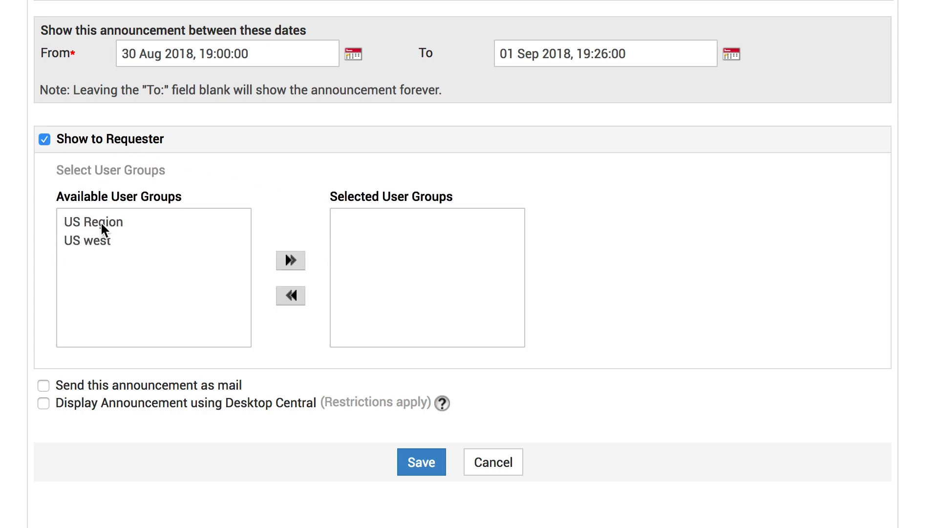
Step: Target the US Region and US west groups, enable Desktop Central display, and save
{"action": "left_click", "coordinate": [291, 261]}
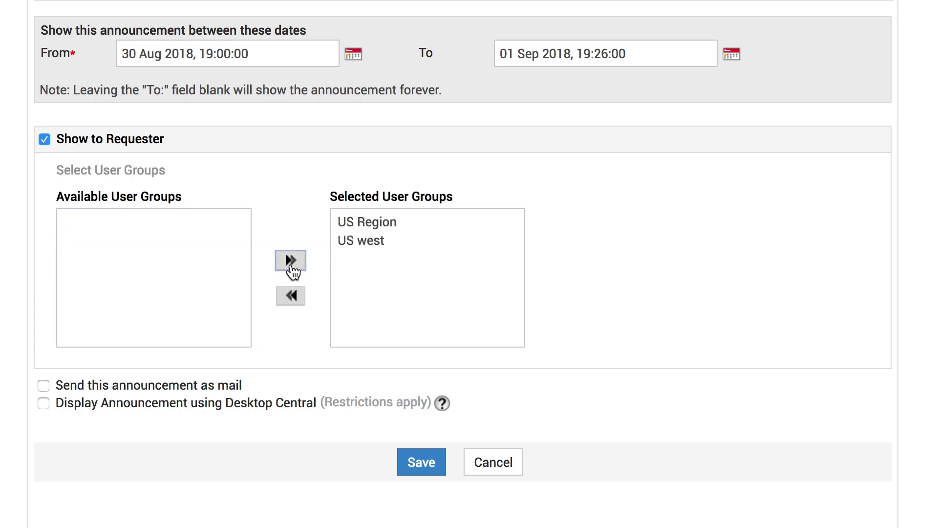
{"action": "left_click", "coordinate": [43, 403]}
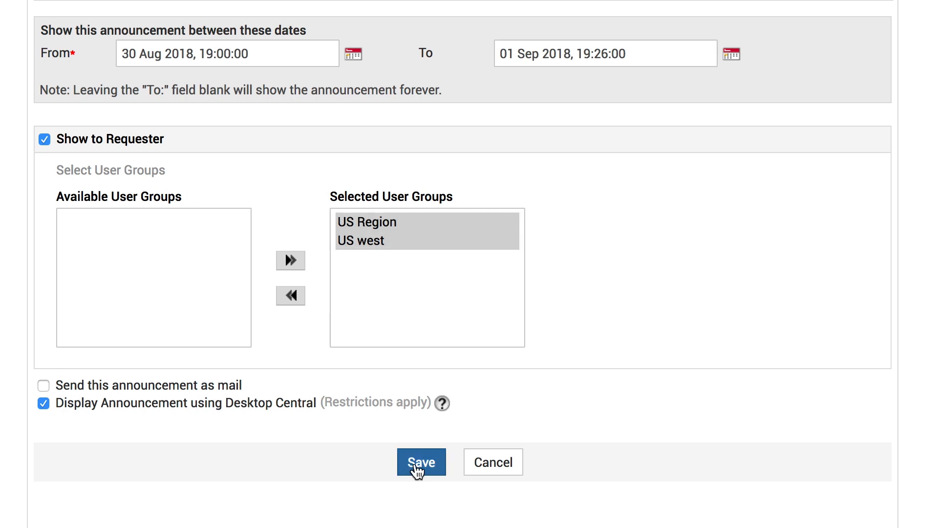
{"action": "left_click", "coordinate": [421, 461]}
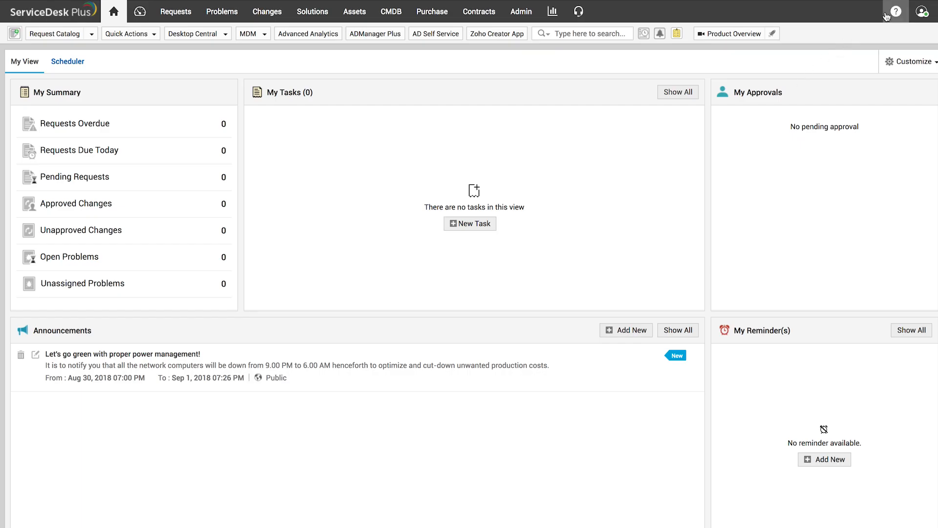
Step: Switch to Desktop Central and open Remote Shutdown under Tools
{"action": "left_click", "coordinate": [894, 10]}
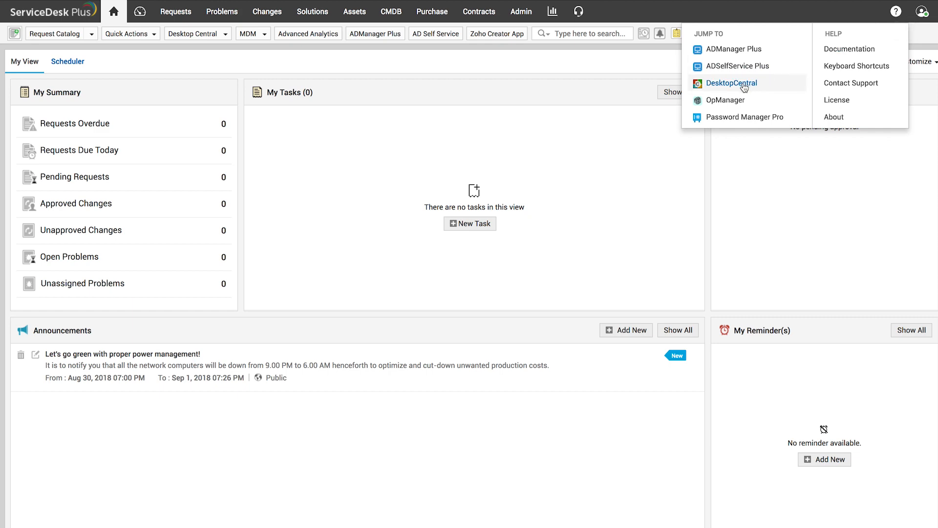
{"action": "left_click", "coordinate": [730, 82]}
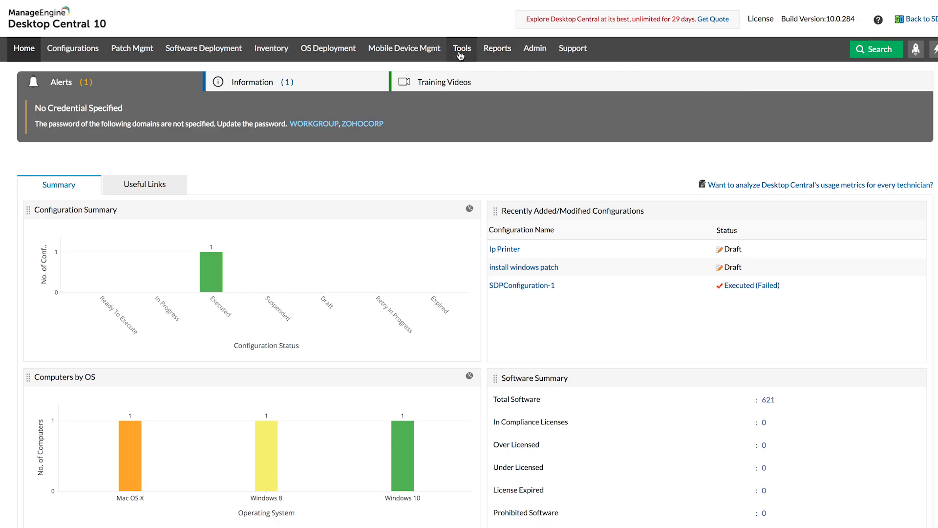
{"action": "left_click", "coordinate": [461, 48]}
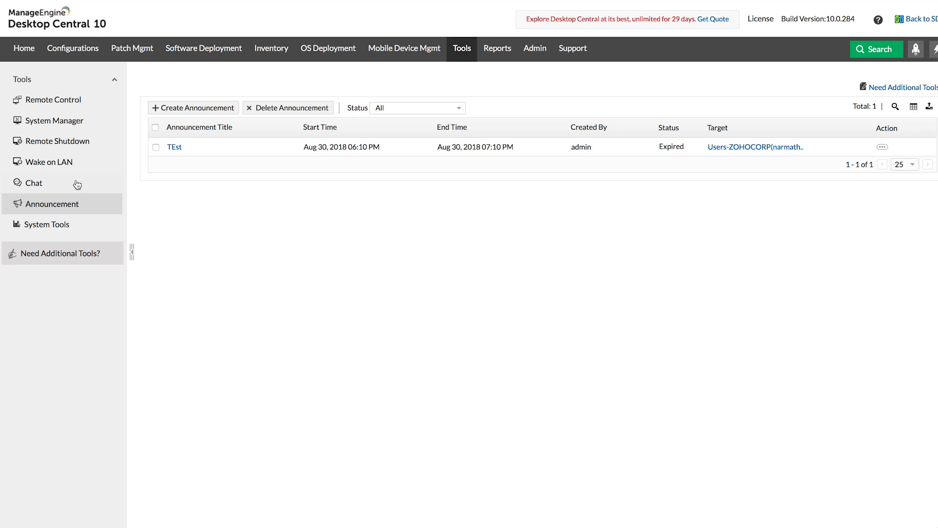
{"action": "left_click", "coordinate": [58, 141]}
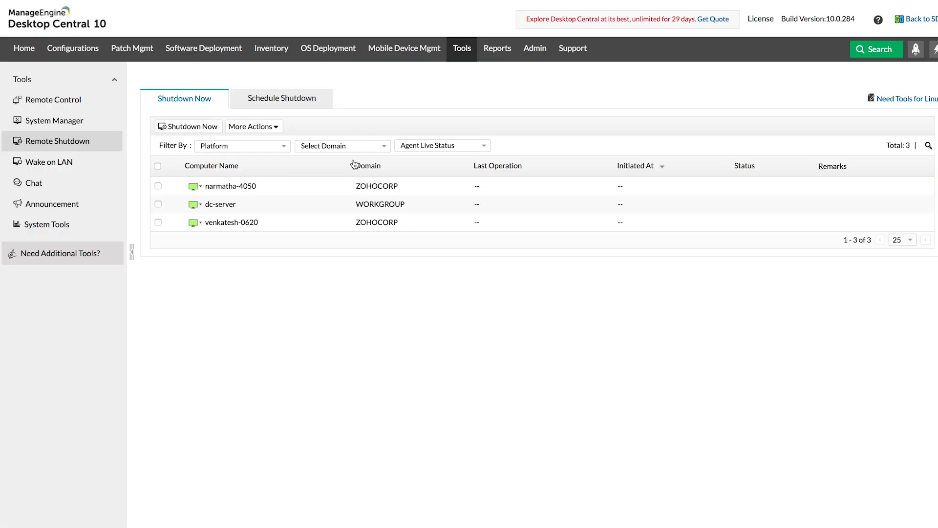
Step: Add a scheduled shutdown task and name it 'Daily shutdown task'
{"action": "left_click", "coordinate": [281, 98]}
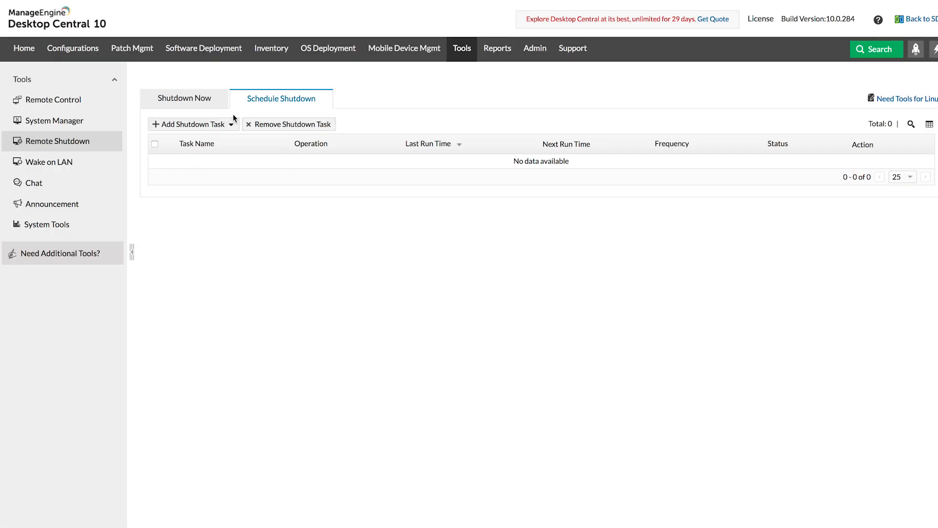
{"action": "left_click", "coordinate": [188, 123]}
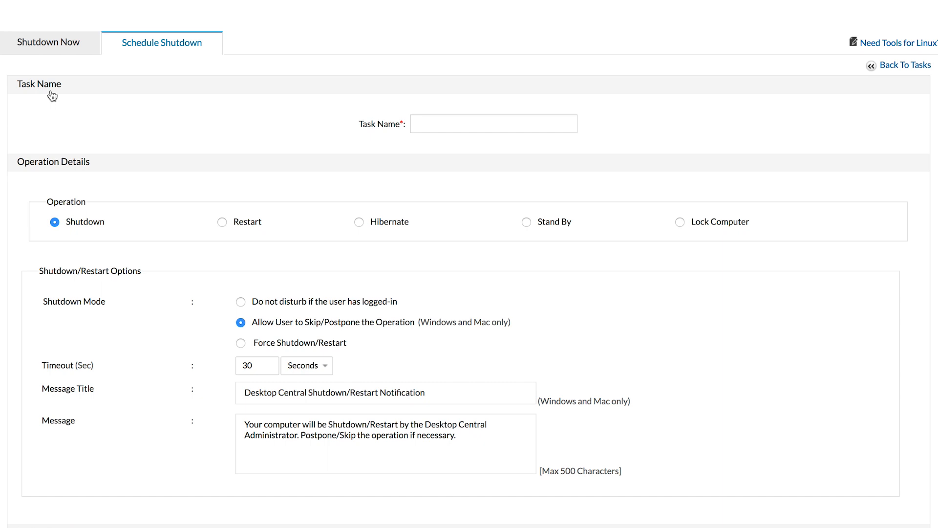
{"action": "type", "text": "Daily shutdown task"}
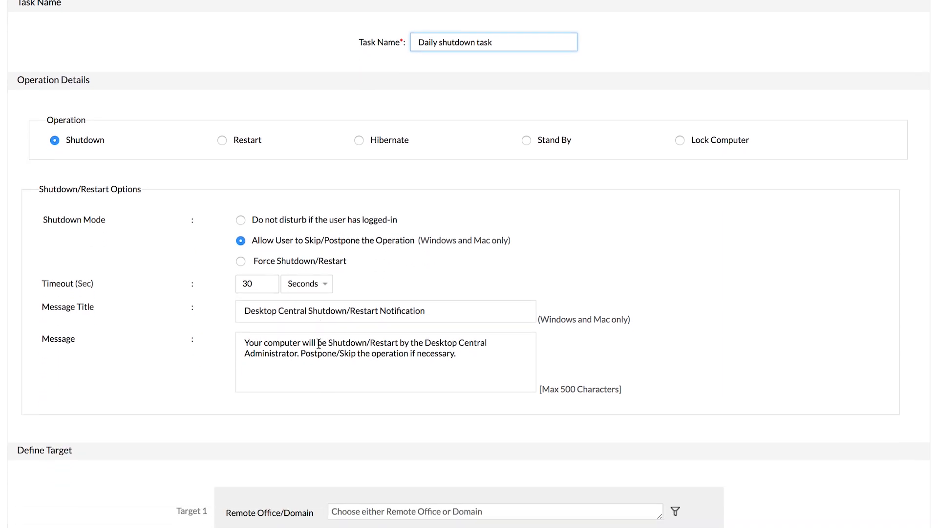
Step: Target WORKGROUP and ZOHOCORP, schedule daily at 21:00, save, and confirm deployment
{"action": "scroll", "scroll_direction": "down", "scroll_amount": 3}
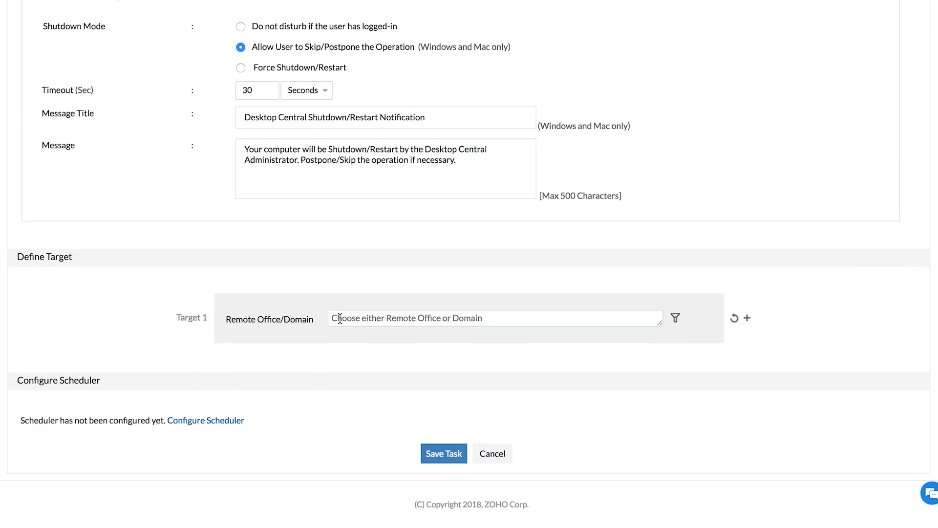
{"action": "left_click", "coordinate": [491, 318]}
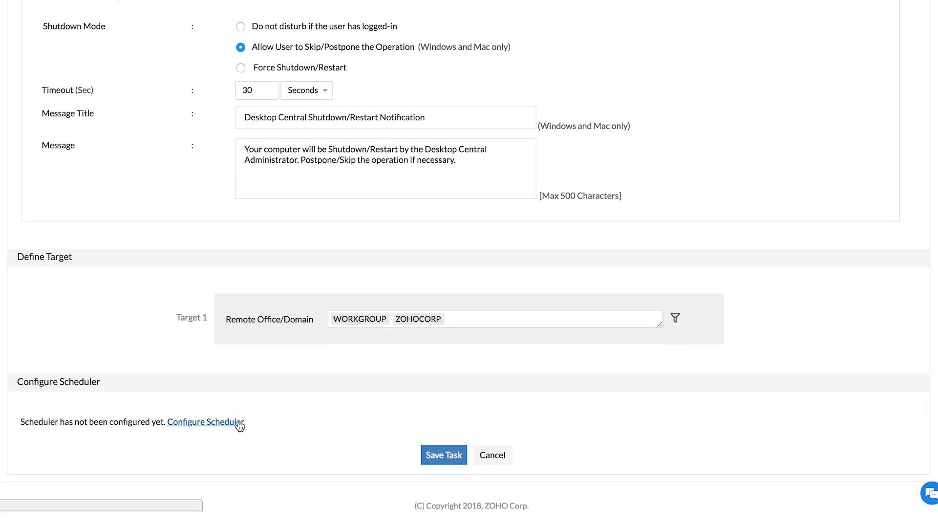
{"action": "left_click", "coordinate": [205, 422]}
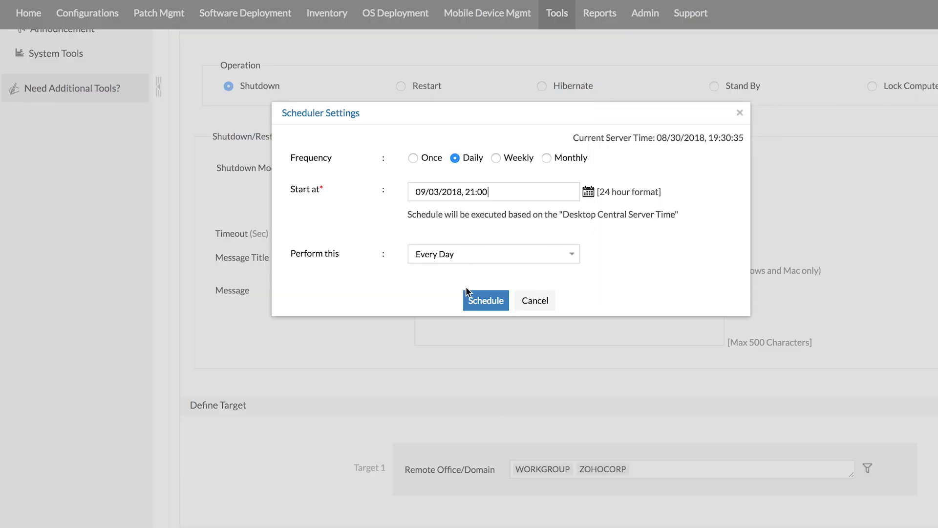
{"action": "left_click", "coordinate": [485, 300]}
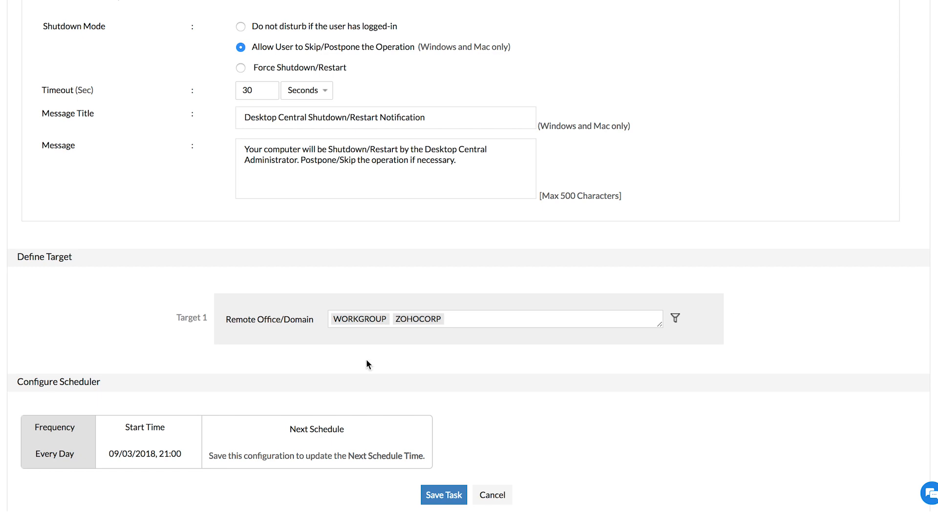
{"action": "left_click", "coordinate": [443, 494]}
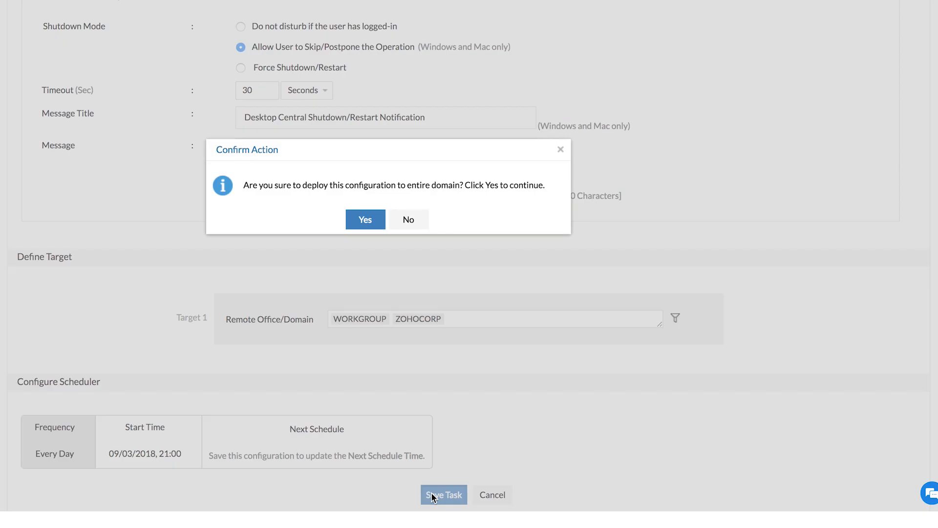
{"action": "left_click", "coordinate": [364, 219]}
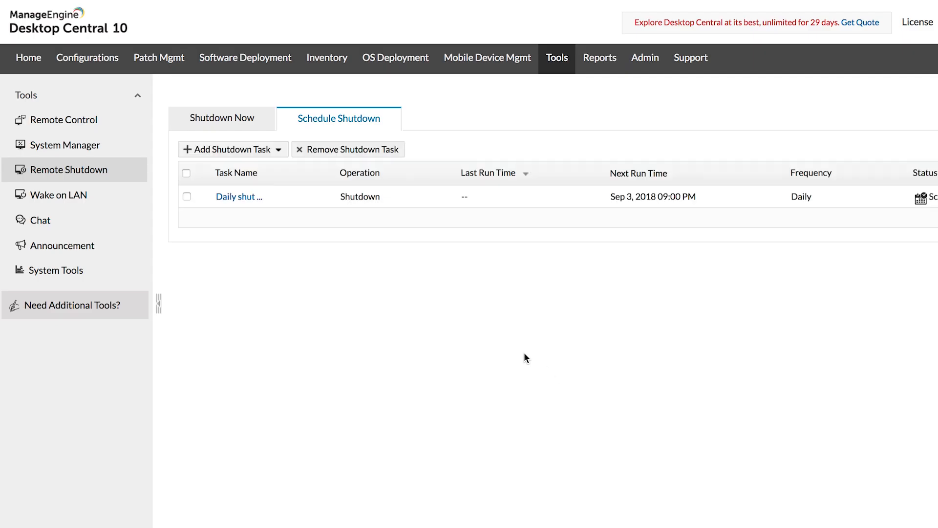
Step: Start a Wake on LAN scheduled wake-up task named 'Daily wake up task'
{"action": "left_click", "coordinate": [58, 195]}
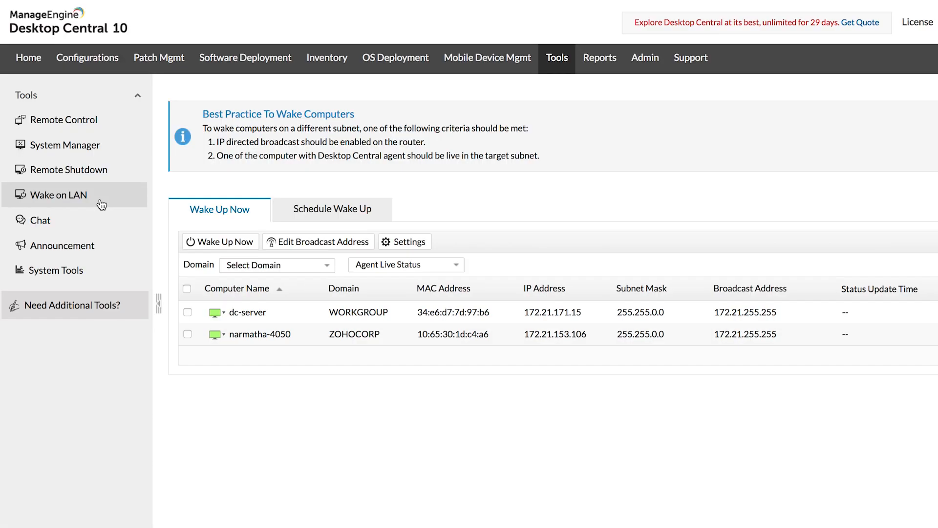
{"action": "left_click", "coordinate": [331, 209]}
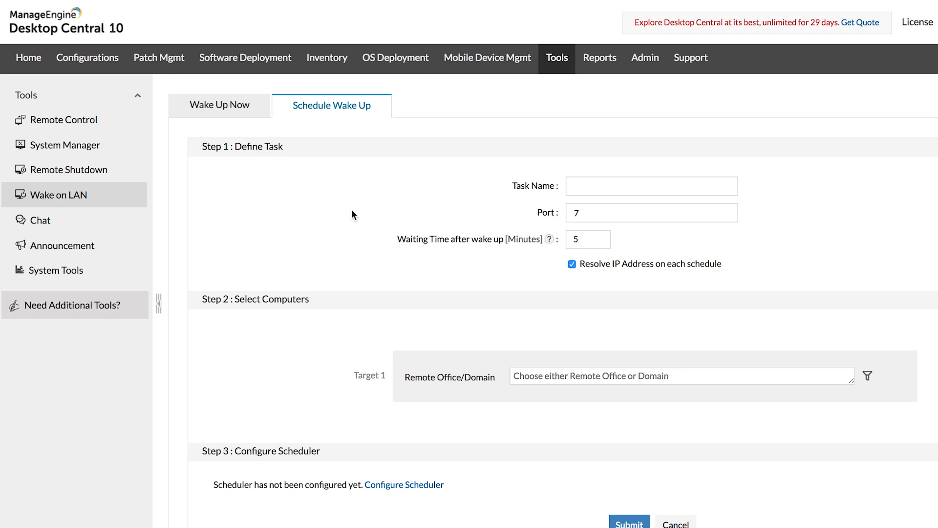
{"action": "type", "text": "Daily wake up task"}
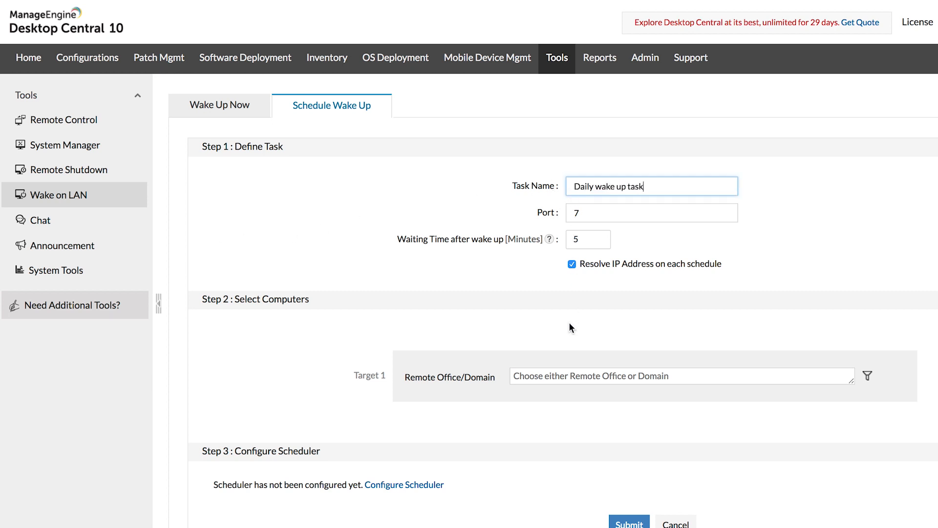
Step: Target the WORKGROUP and ZOHOCORP domains and schedule it daily at 06:00
{"action": "left_click", "coordinate": [681, 376]}
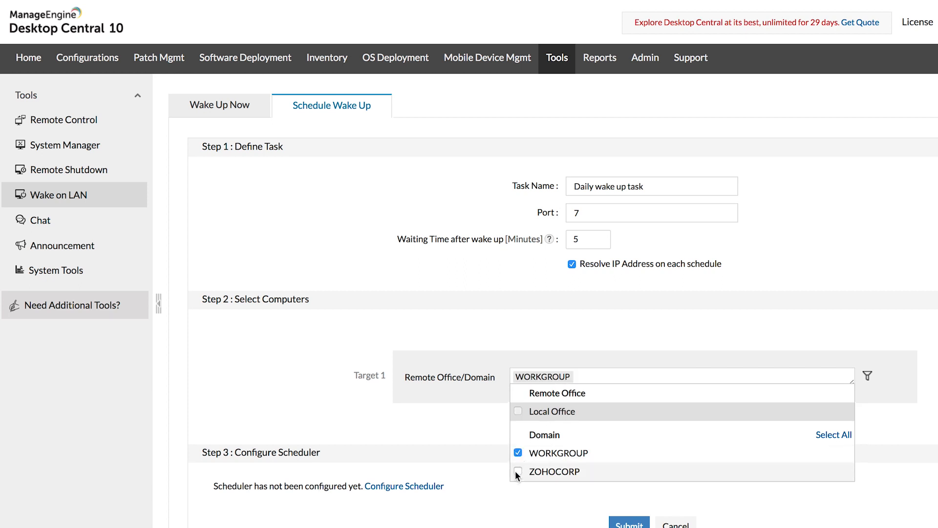
{"action": "left_click", "coordinate": [518, 472]}
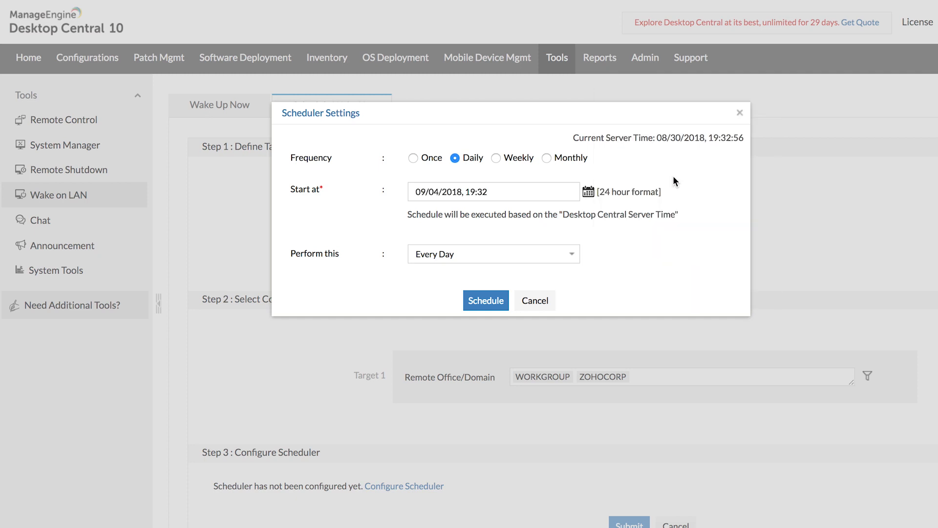
{"action": "left_click", "coordinate": [485, 299]}
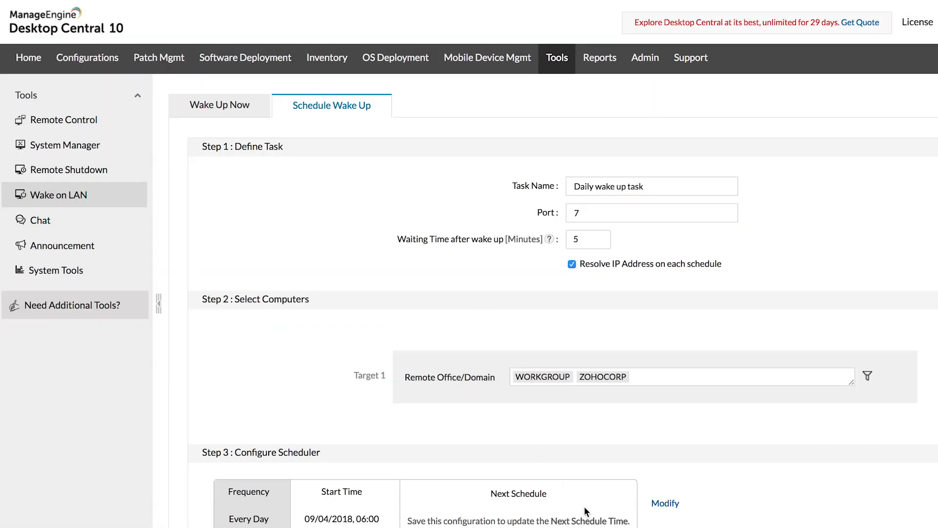